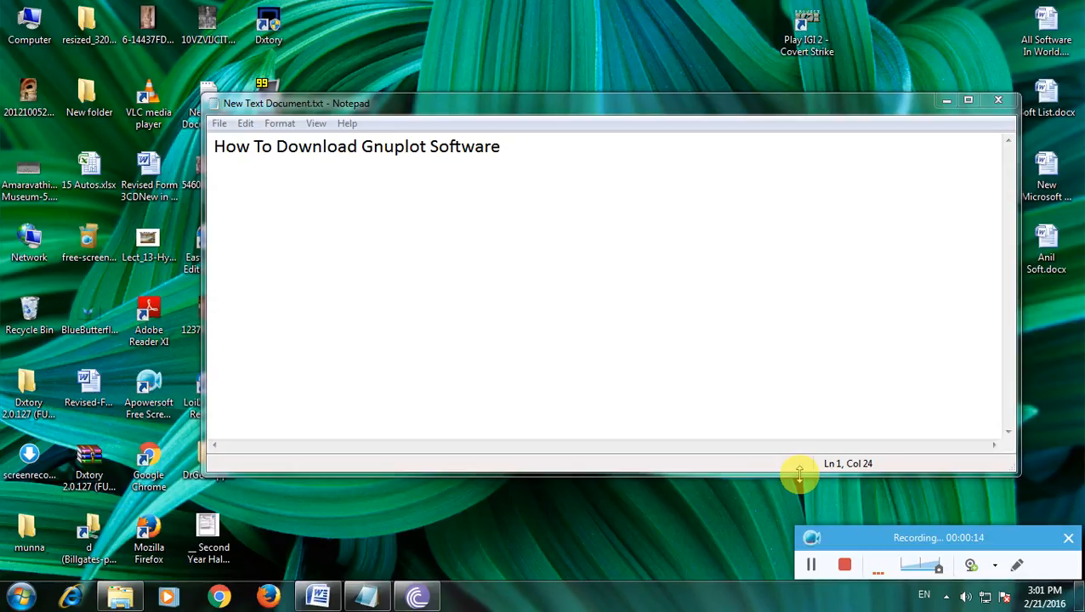
pyautogui.moveTo(789, 470)
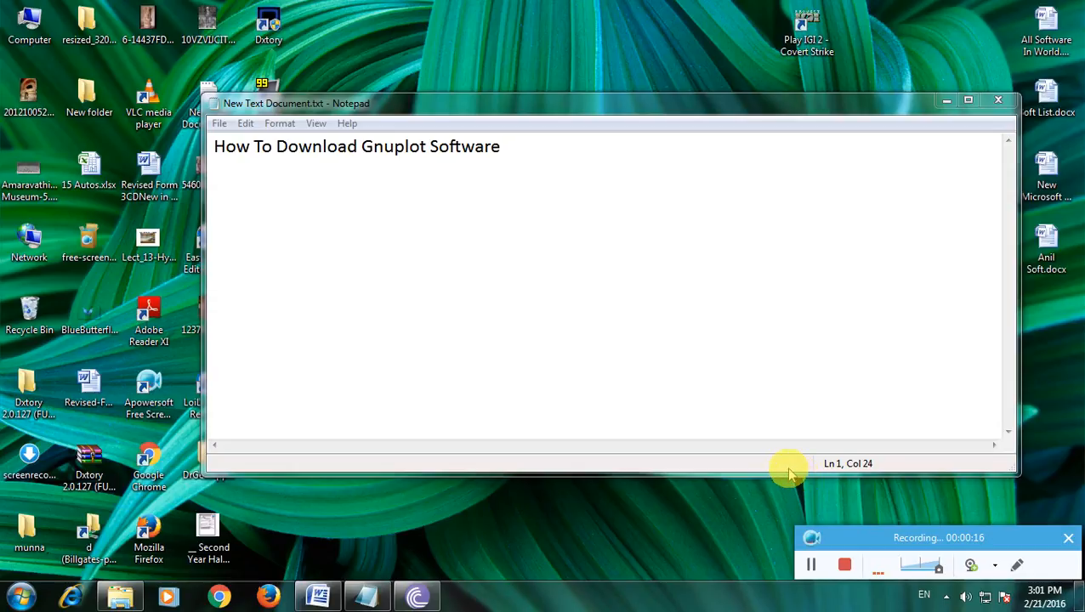
pyautogui.moveTo(940, 117)
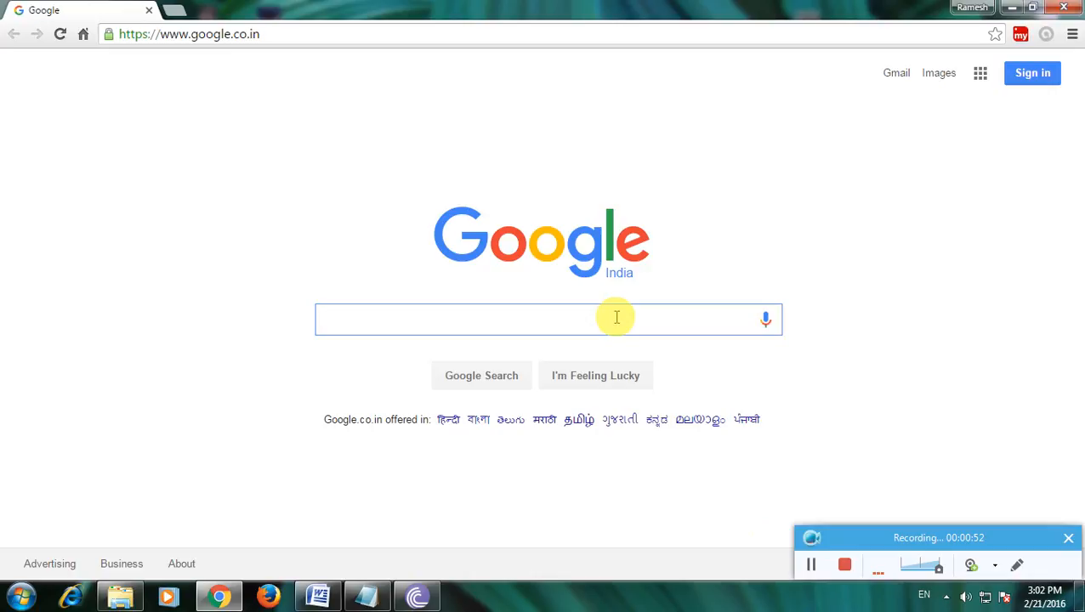
# Search Google for 'download Gnuplot'
pyautogui.write('download Gnuplot')
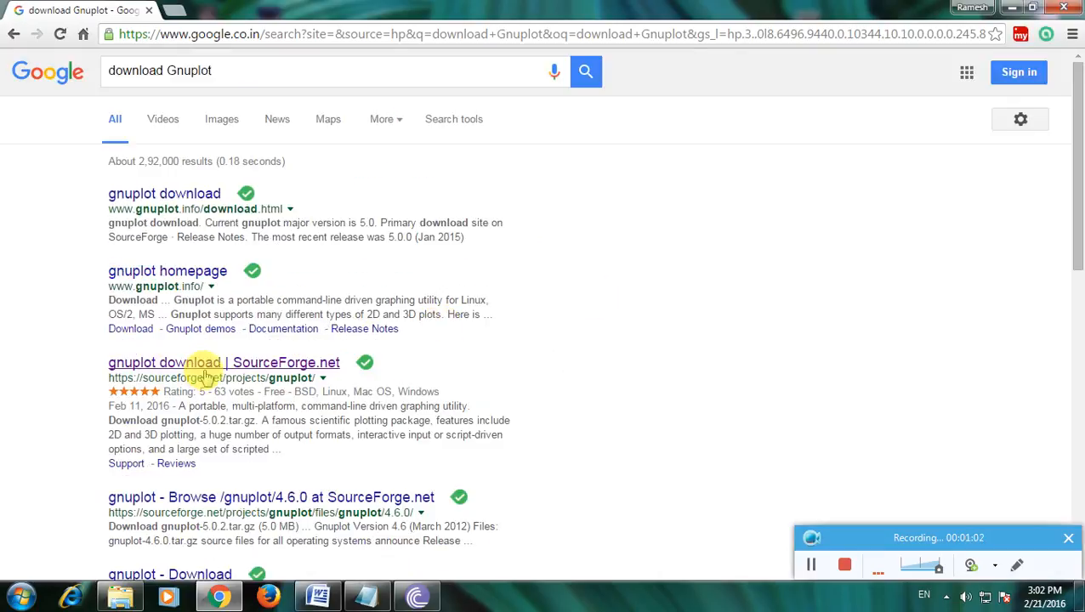
# Open the 'gnuplot download | SourceForge.net' result in a new tab
pyautogui.rightClick(204, 363)
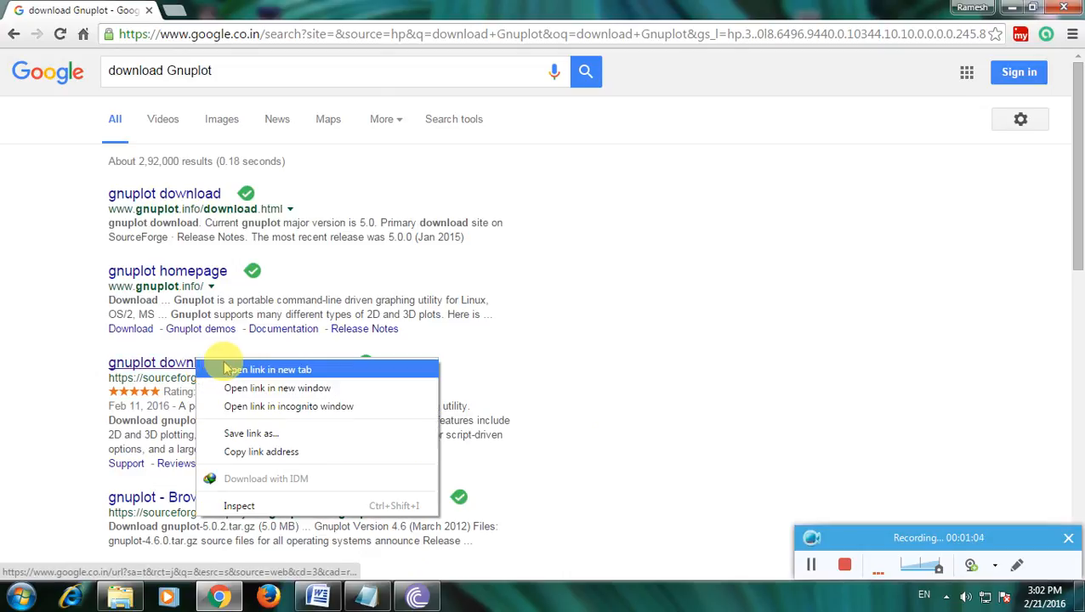
pyautogui.click(267, 369)
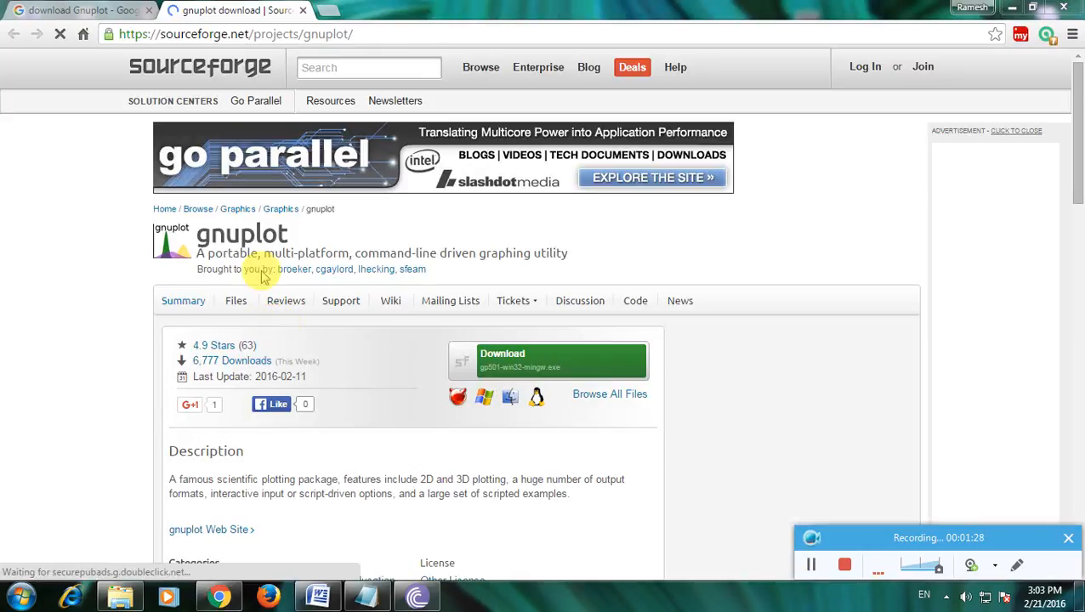
pyautogui.moveTo(344, 366)
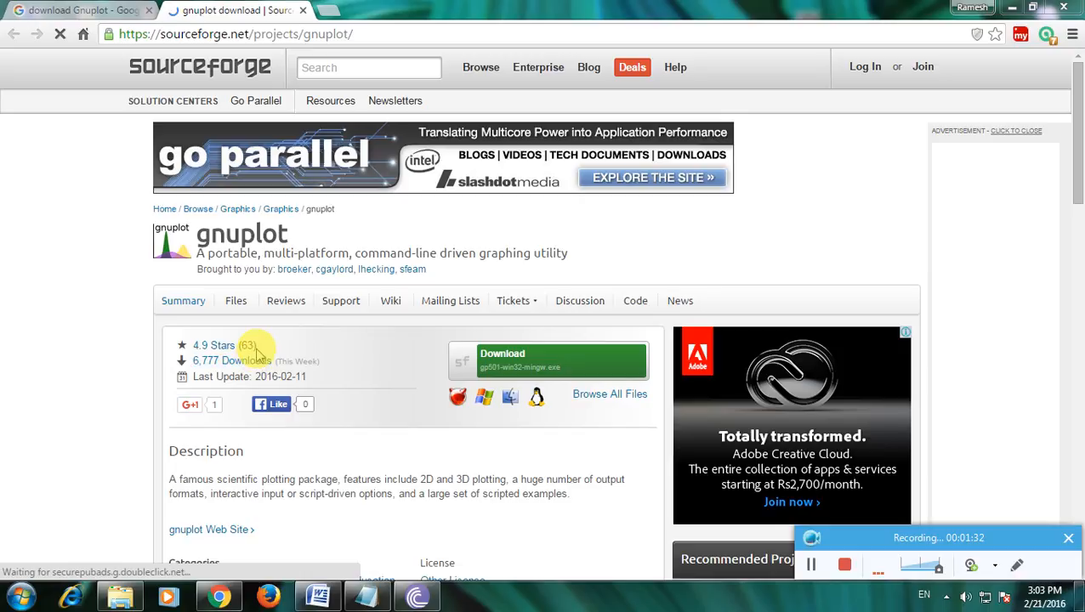
pyautogui.moveTo(285, 379)
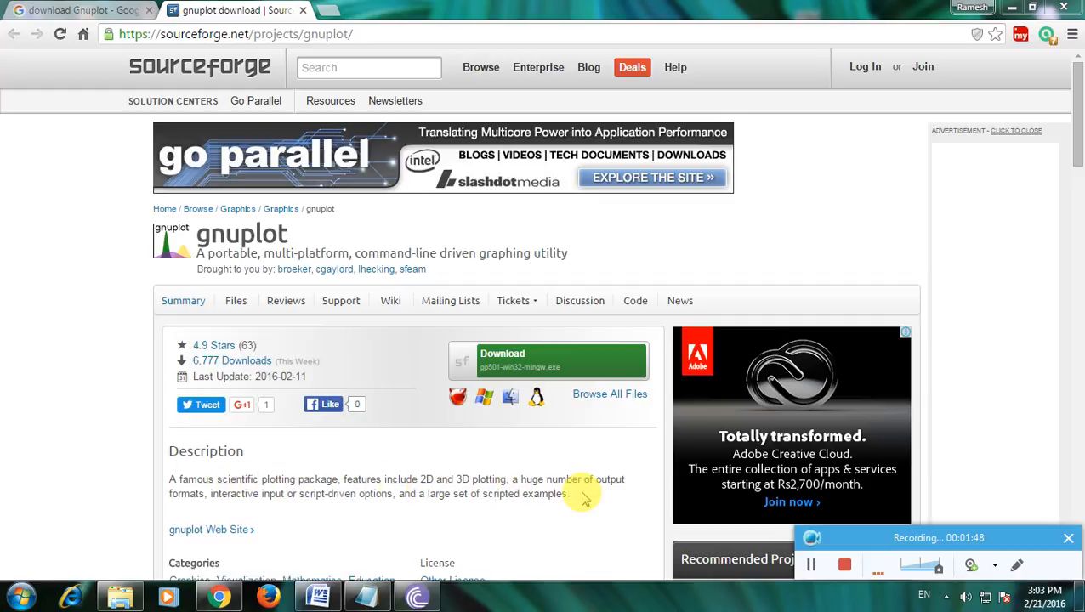
pyautogui.moveTo(275, 511)
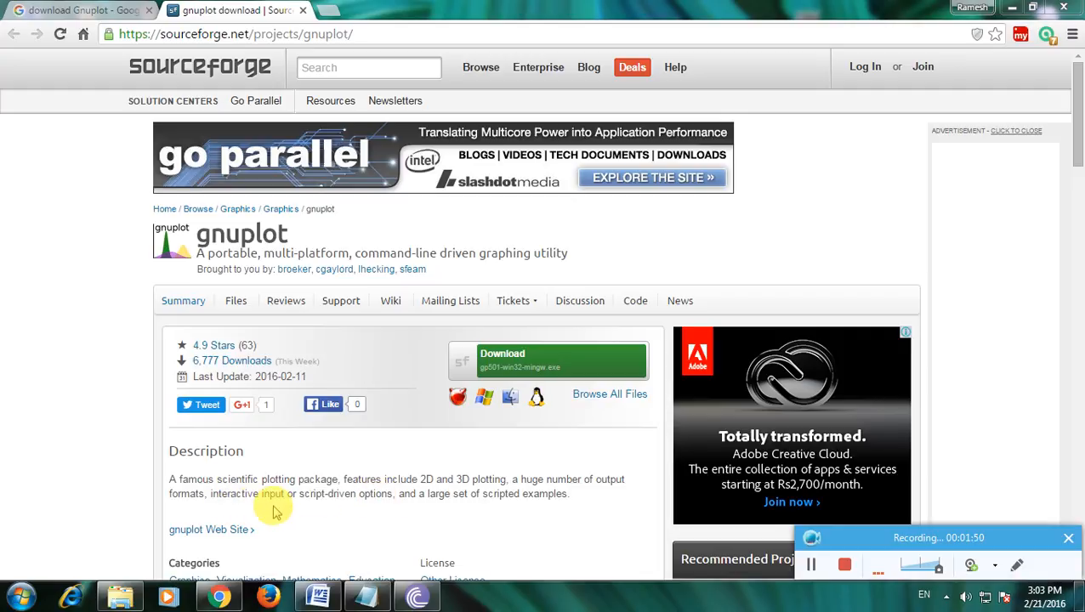
pyautogui.moveTo(367, 500)
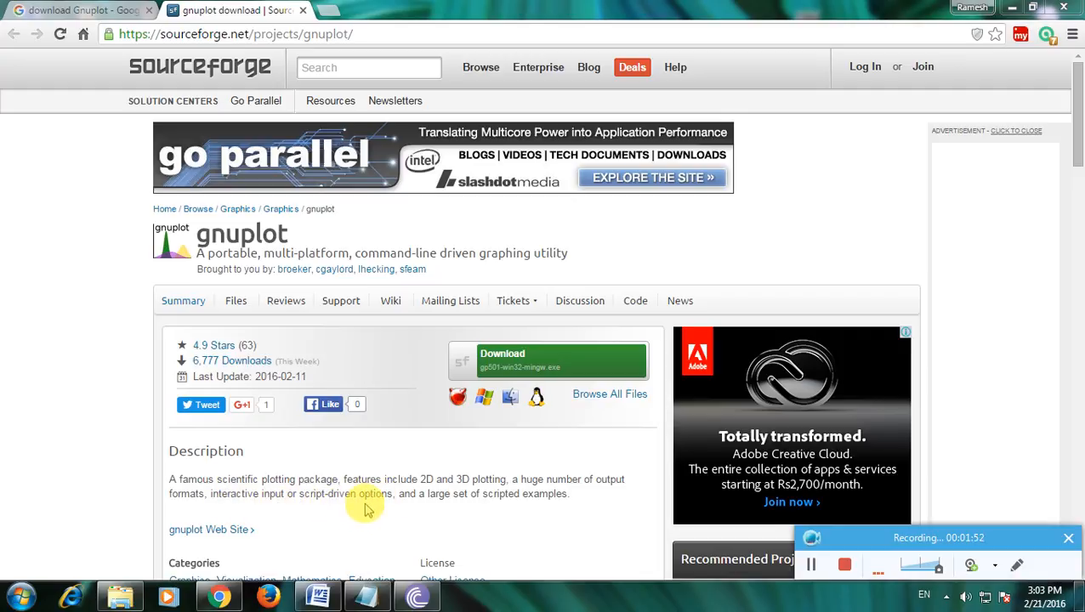
pyautogui.moveTo(474, 512)
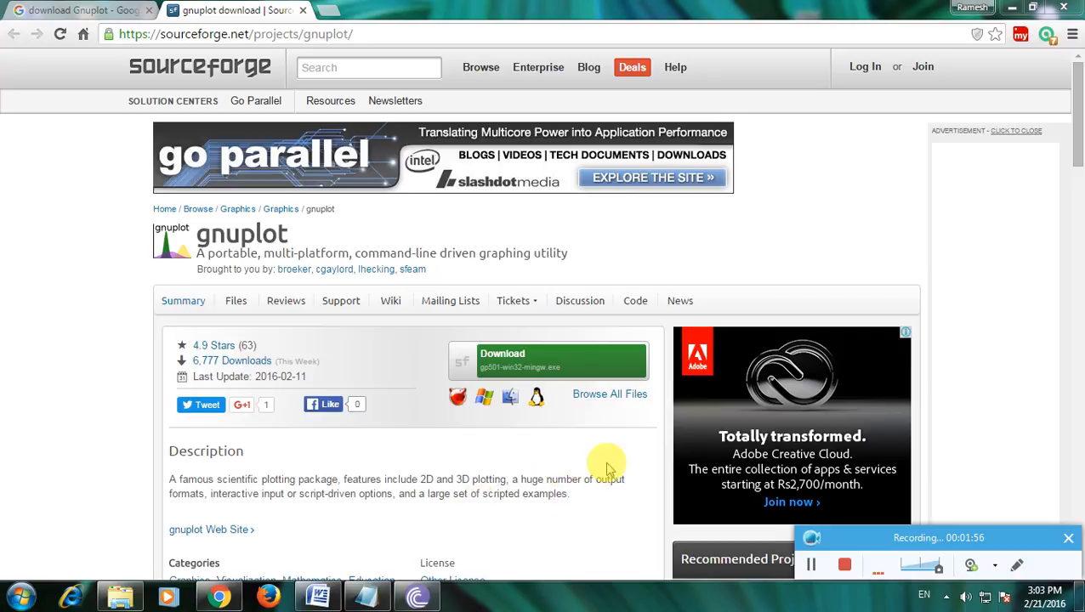
pyautogui.moveTo(519, 494)
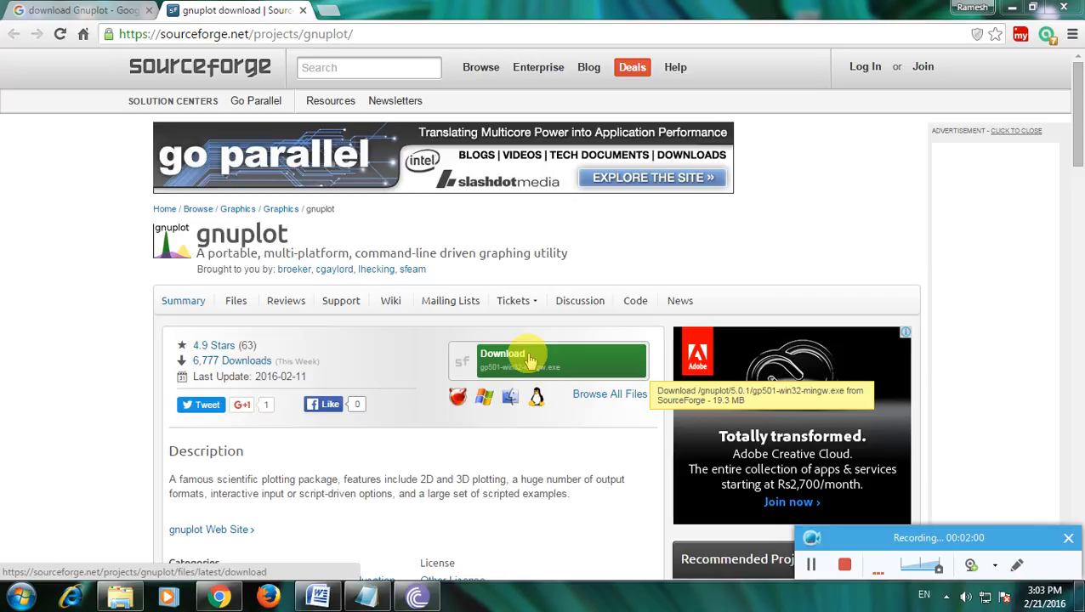
# Start the gp501-win32-mingw.exe download from the gnuplot project page's Download button
pyautogui.click(527, 358)
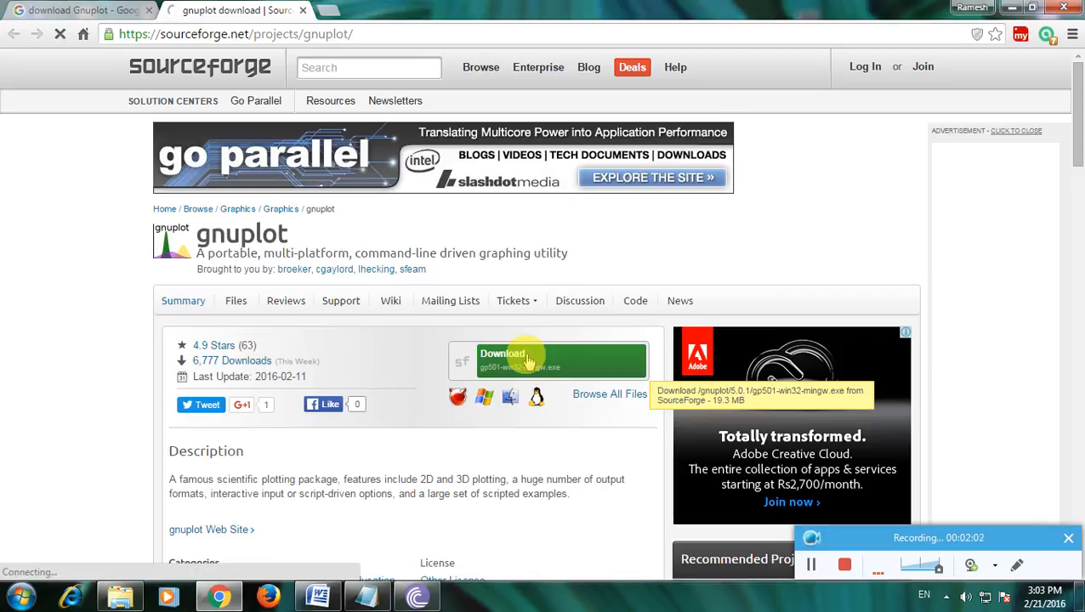
pyautogui.click(561, 359)
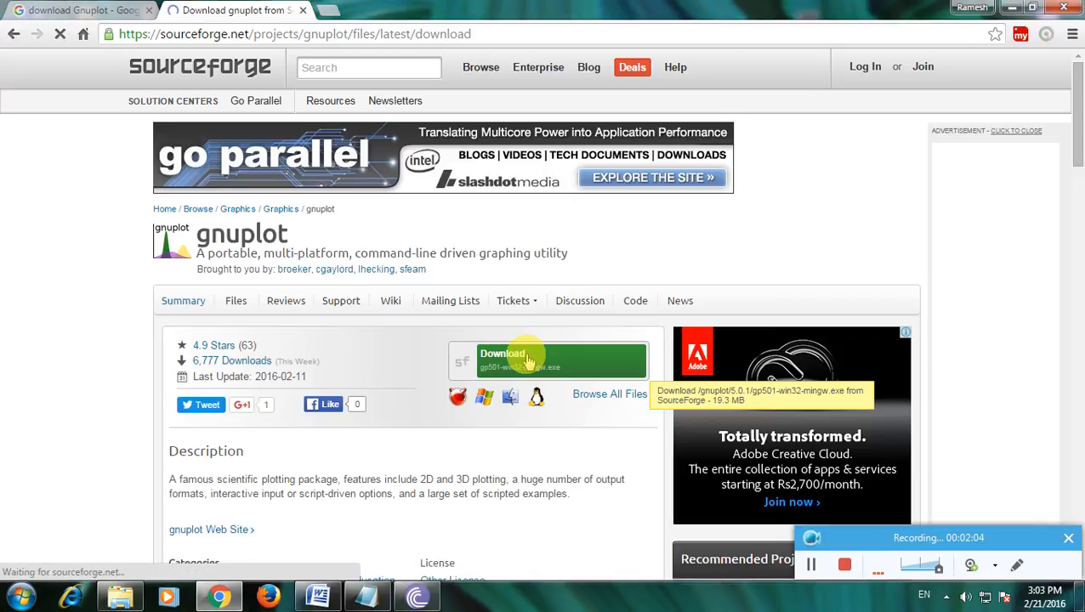
pyautogui.click(527, 359)
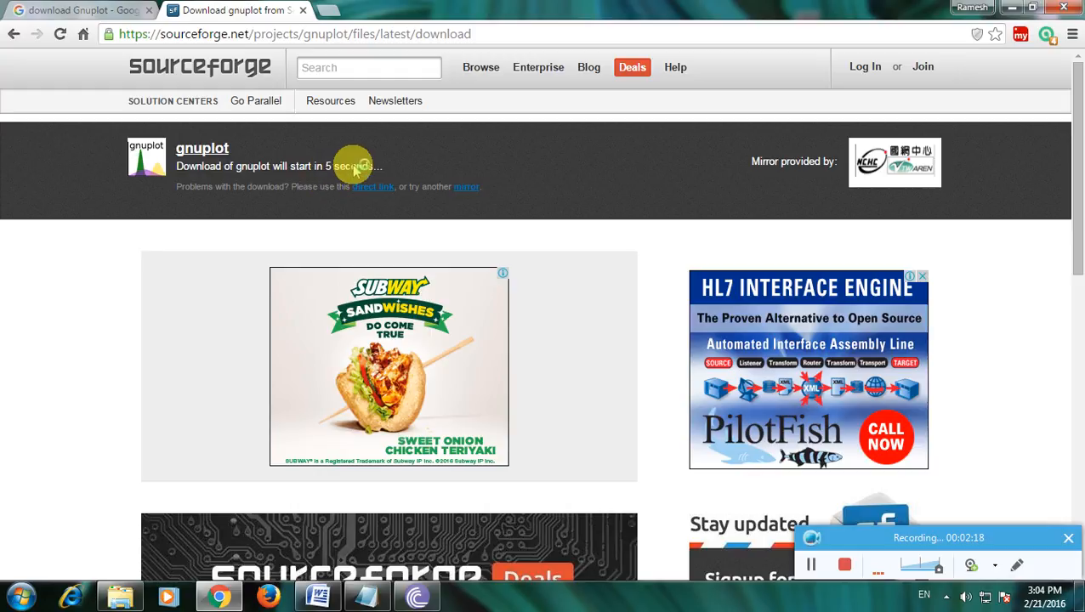
pyautogui.moveTo(371, 153)
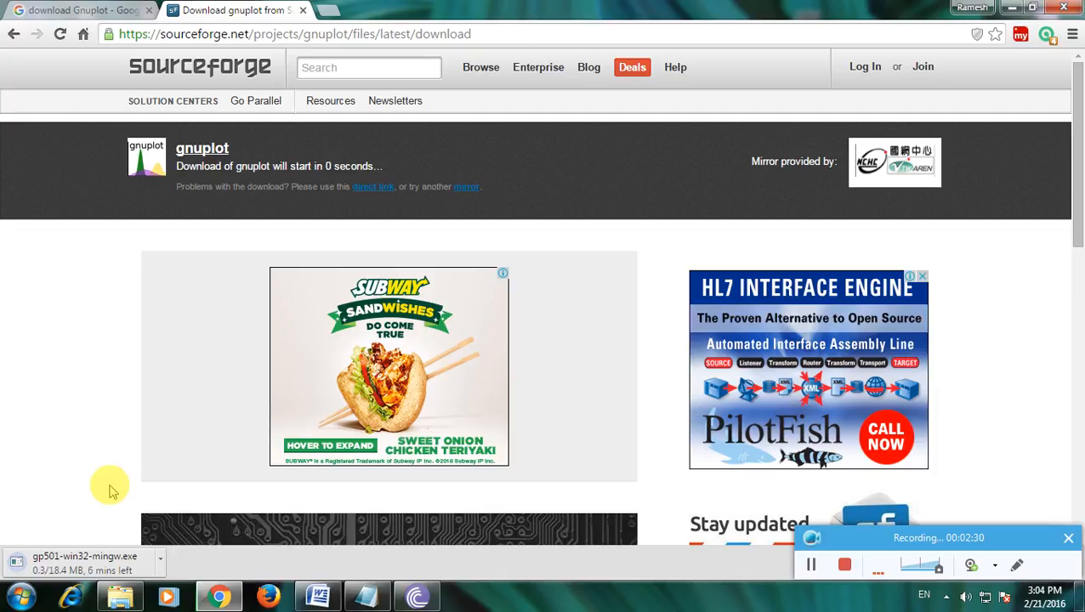
pyautogui.moveTo(830, 446)
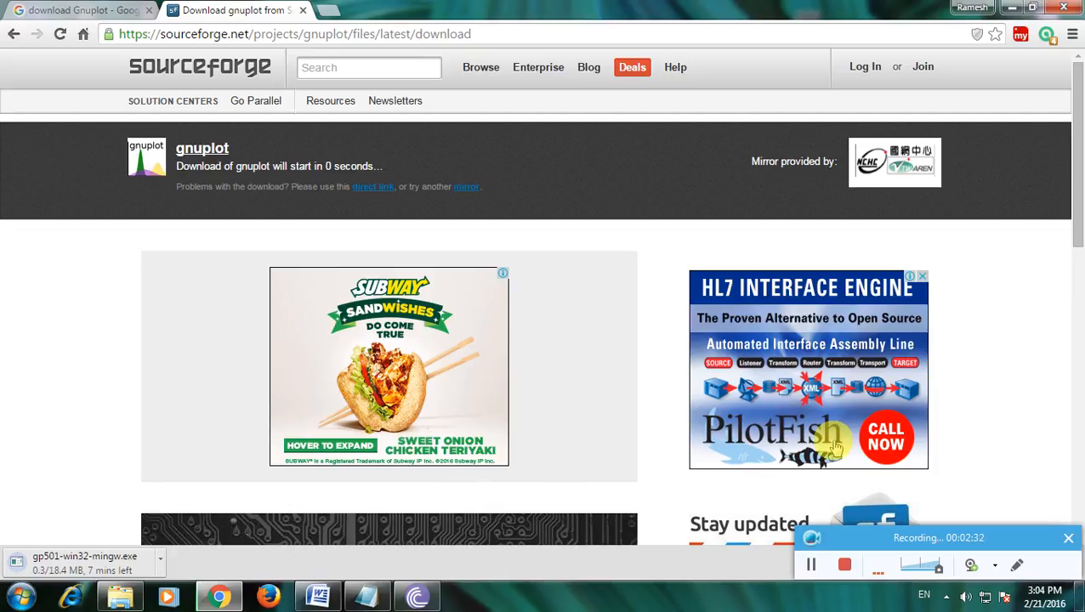